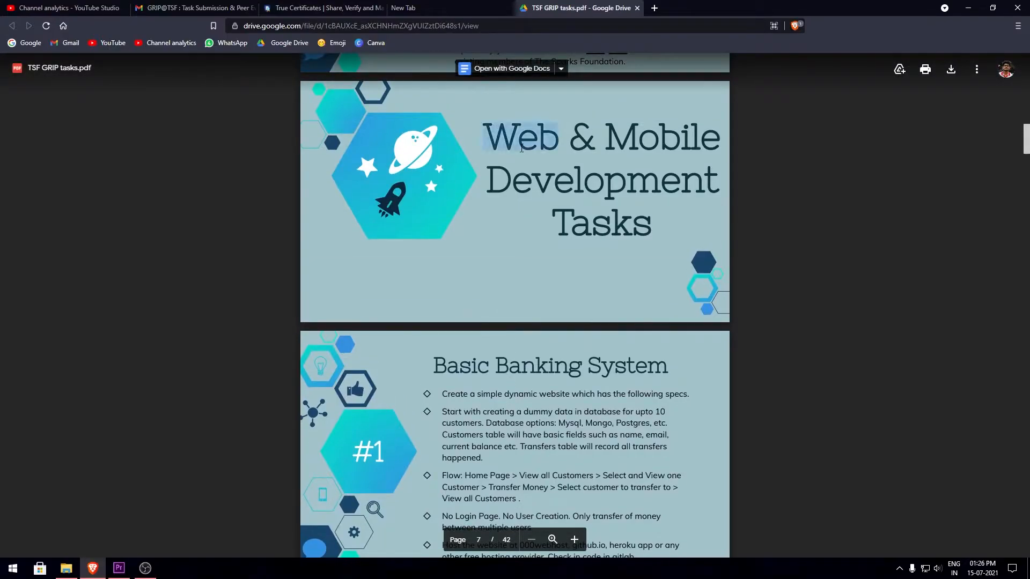
Scroll the GRIP tasks PDF to page 9 and highlight the first Basic Banking App requirement
{"action": "scroll", "scroll_direction": "down", "scroll_amount": 3}
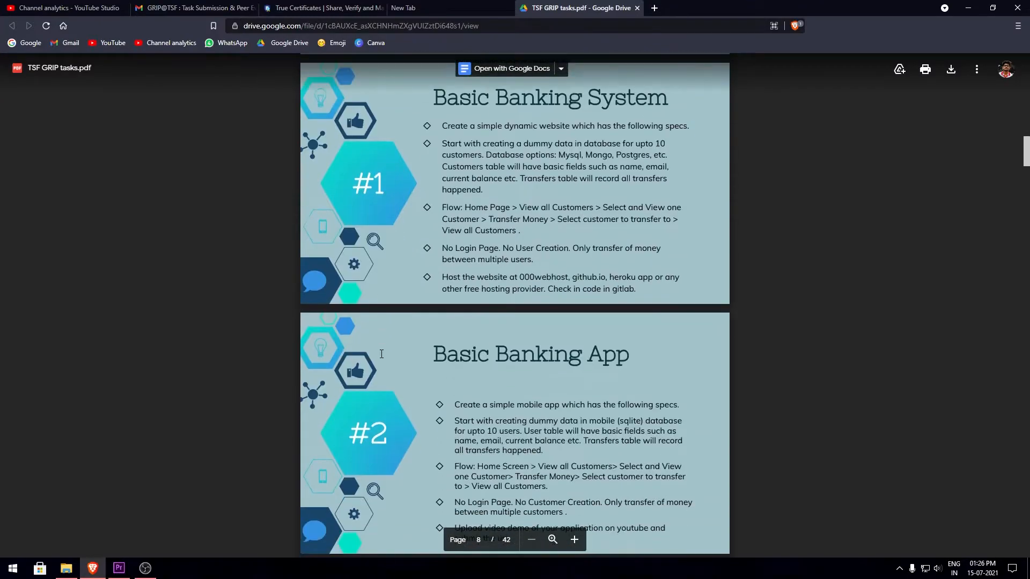
{"action": "scroll", "scroll_direction": "down", "scroll_amount": 3}
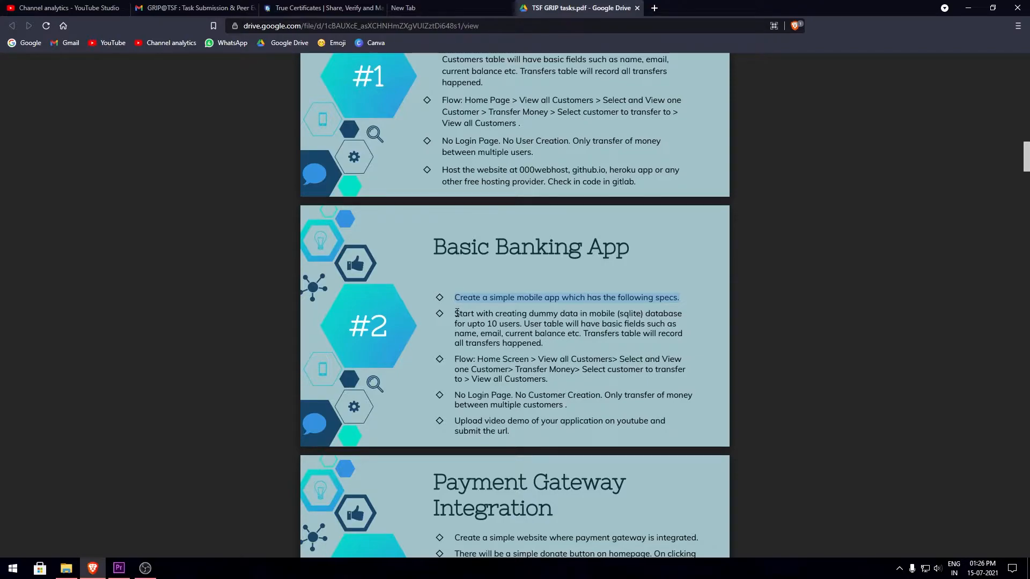
{"action": "left_click_drag", "start_coordinate": [454, 313], "coordinate": [542, 343]}
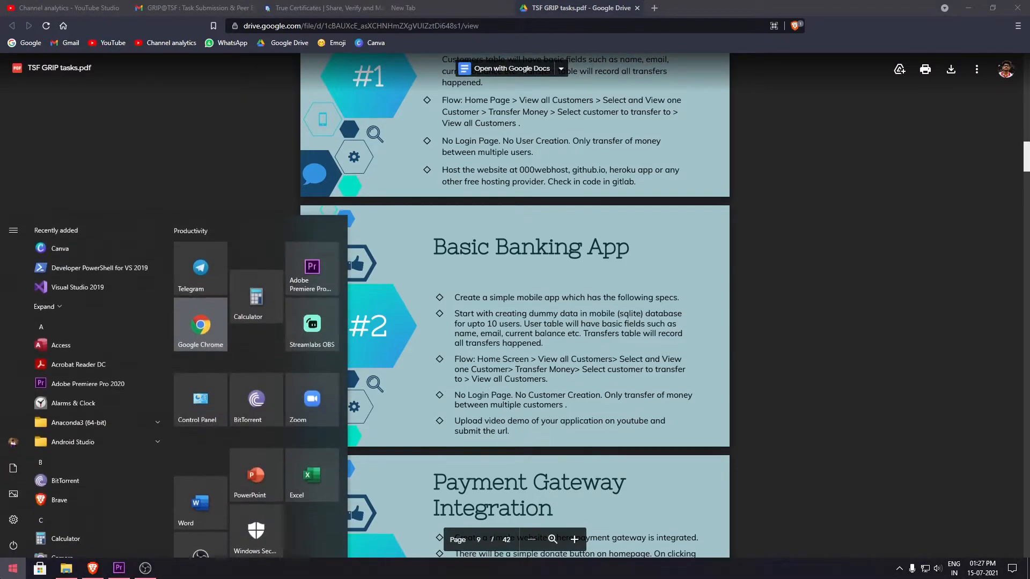
Launch Android Studio by searching 'android Studio' from the Start menu
{"action": "type", "text": "android Studio"}
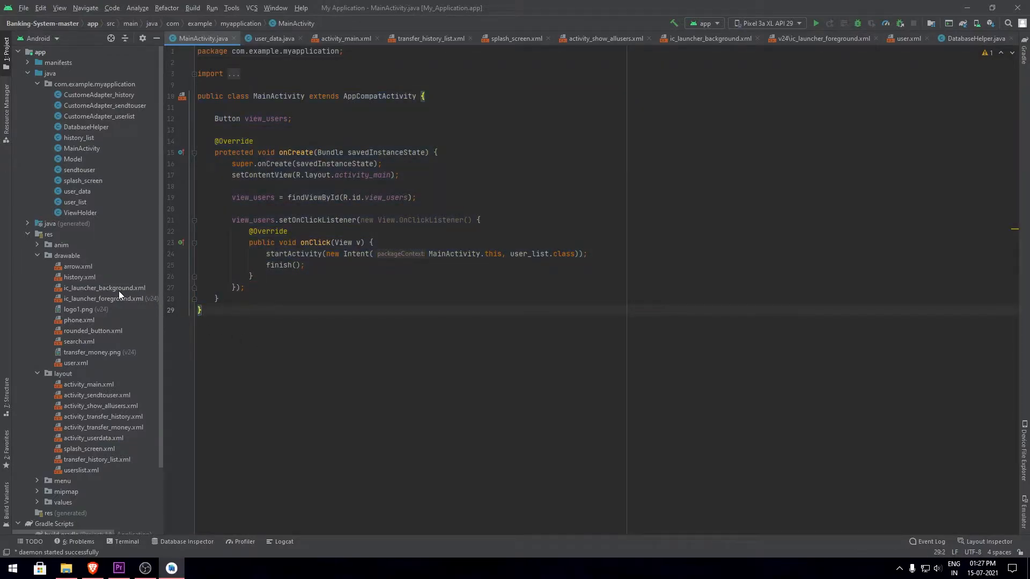
Open activity_main, activity_show_allusers, activity_userdata and transfer_history_list layouts with previews
{"action": "left_click", "coordinate": [88, 384]}
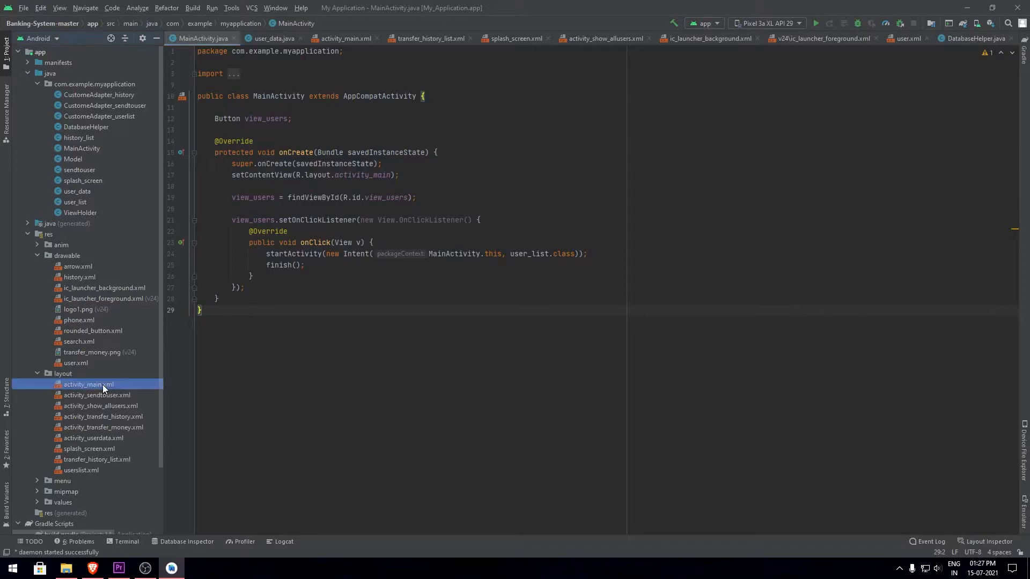
{"action": "double_click", "coordinate": [89, 384]}
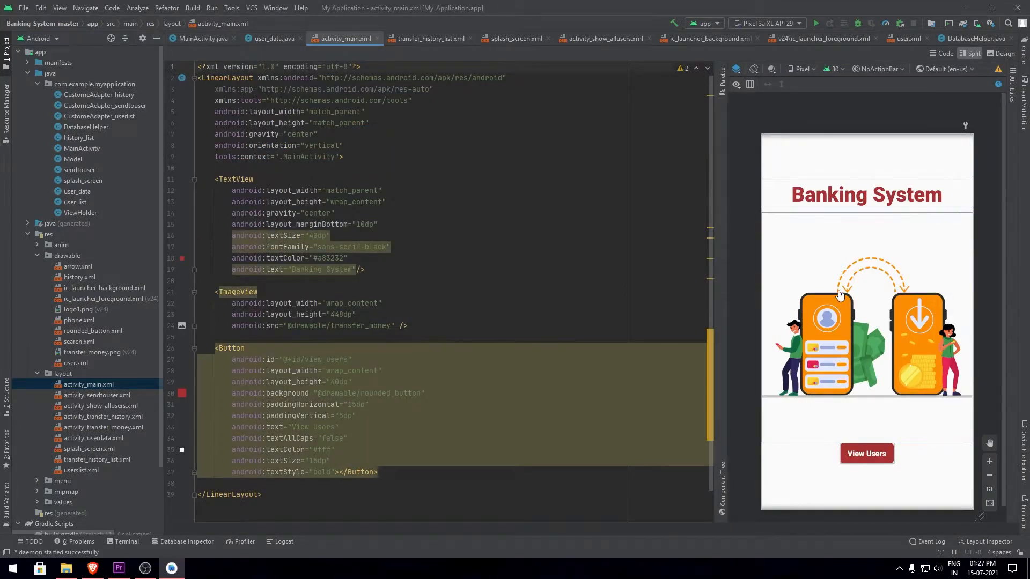
{"action": "mouse_move", "coordinate": [918, 432]}
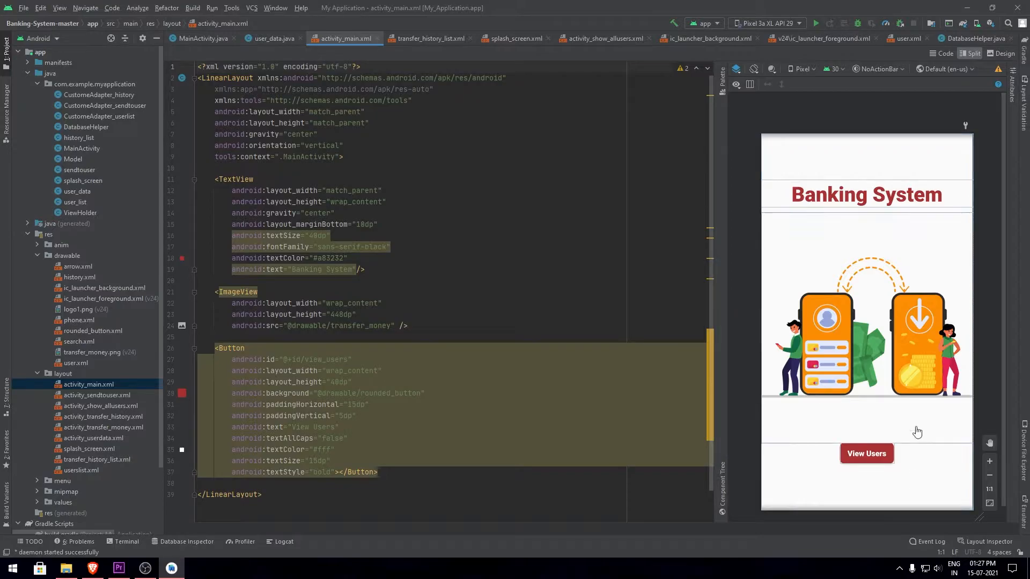
{"action": "mouse_move", "coordinate": [810, 480]}
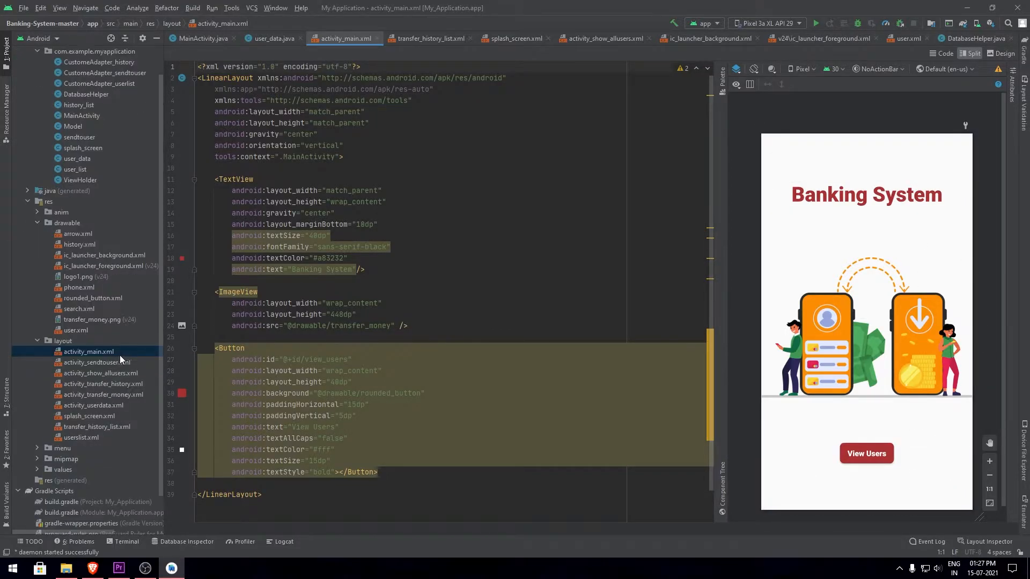
{"action": "left_click", "coordinate": [99, 373]}
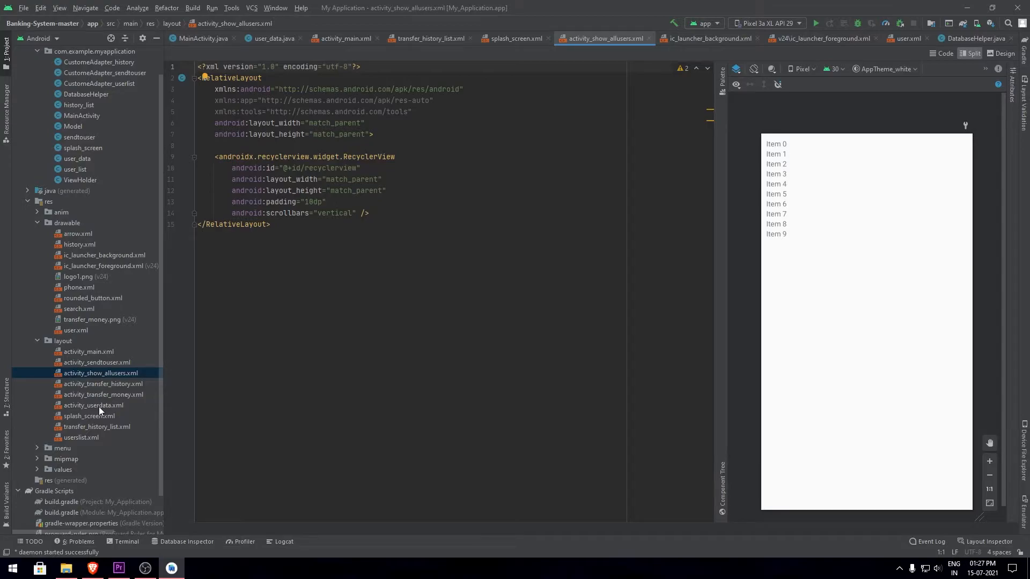
{"action": "left_click", "coordinate": [93, 406]}
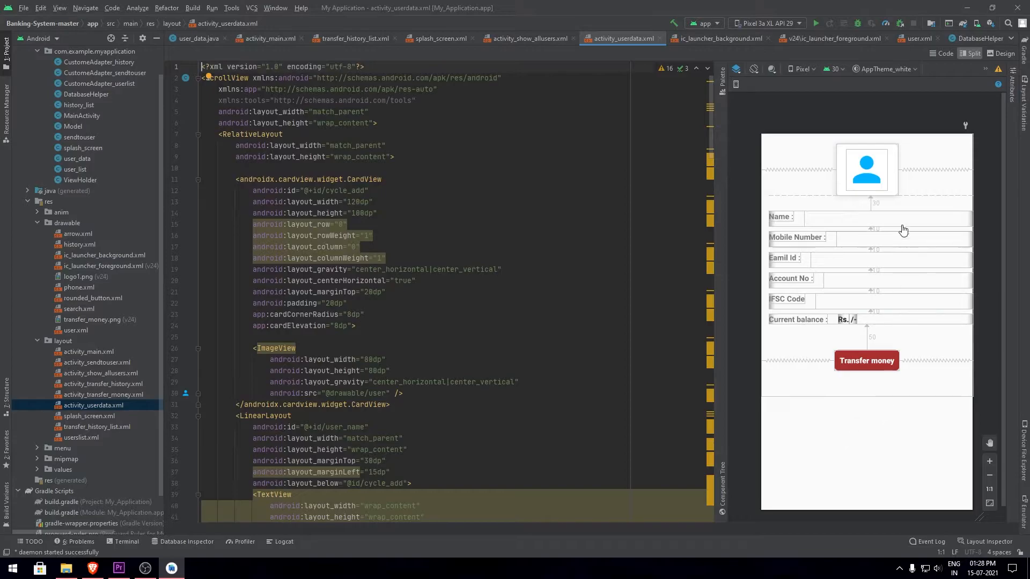
{"action": "left_click", "coordinate": [357, 38]}
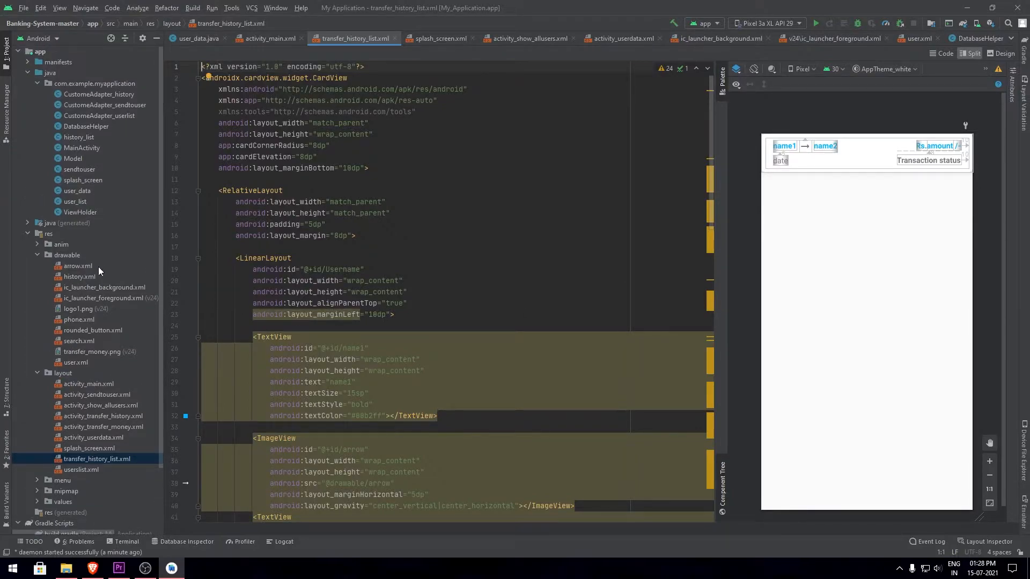
{"action": "mouse_move", "coordinate": [85, 309]}
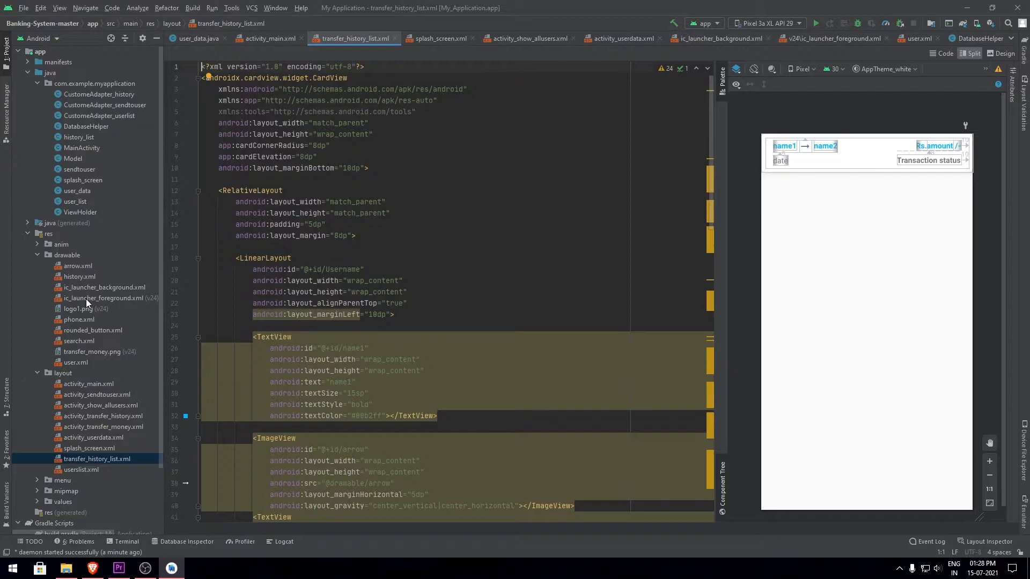
Preview the phone, search, rounded_button, arrow and history drawables plus transfer_money.png
{"action": "left_click", "coordinate": [103, 298]}
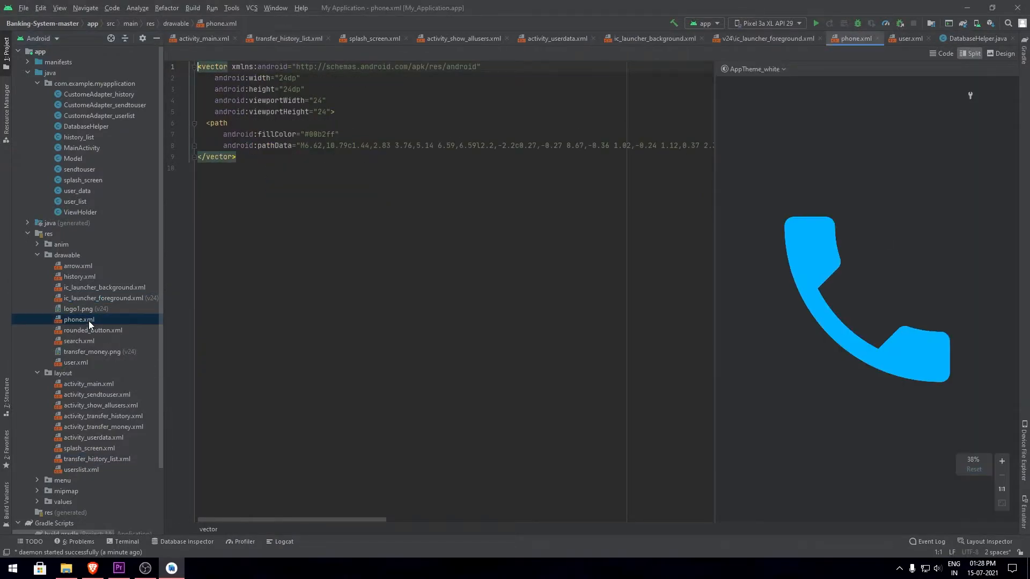
{"action": "left_click", "coordinate": [79, 341]}
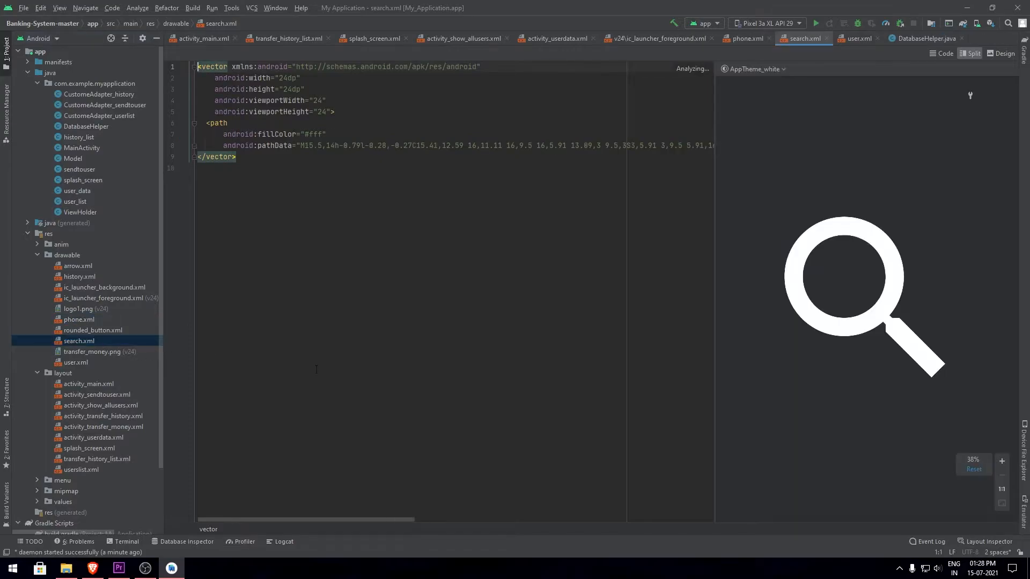
{"action": "left_click", "coordinate": [93, 330]}
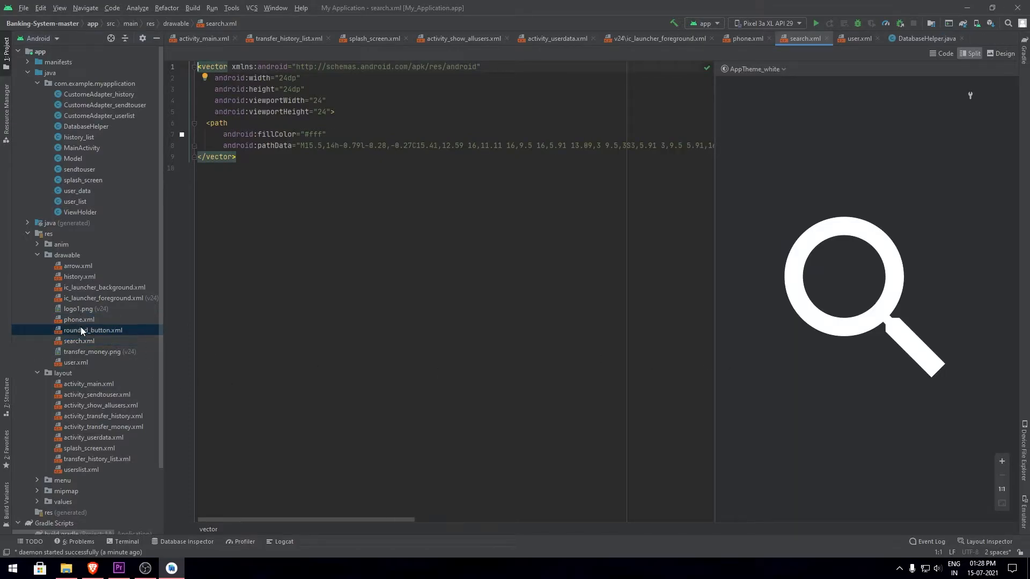
{"action": "double_click", "coordinate": [93, 331]}
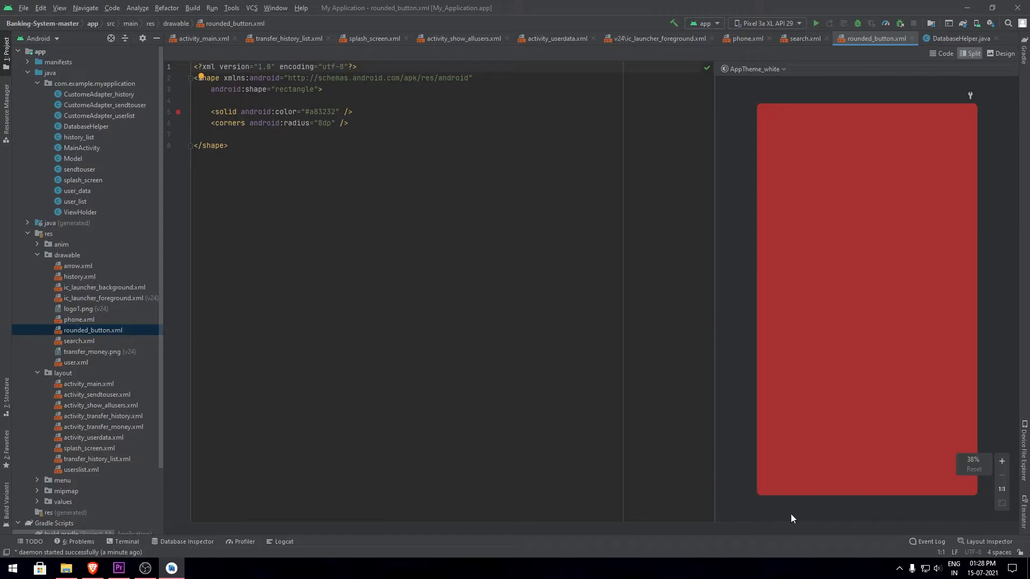
{"action": "left_click", "coordinate": [78, 266]}
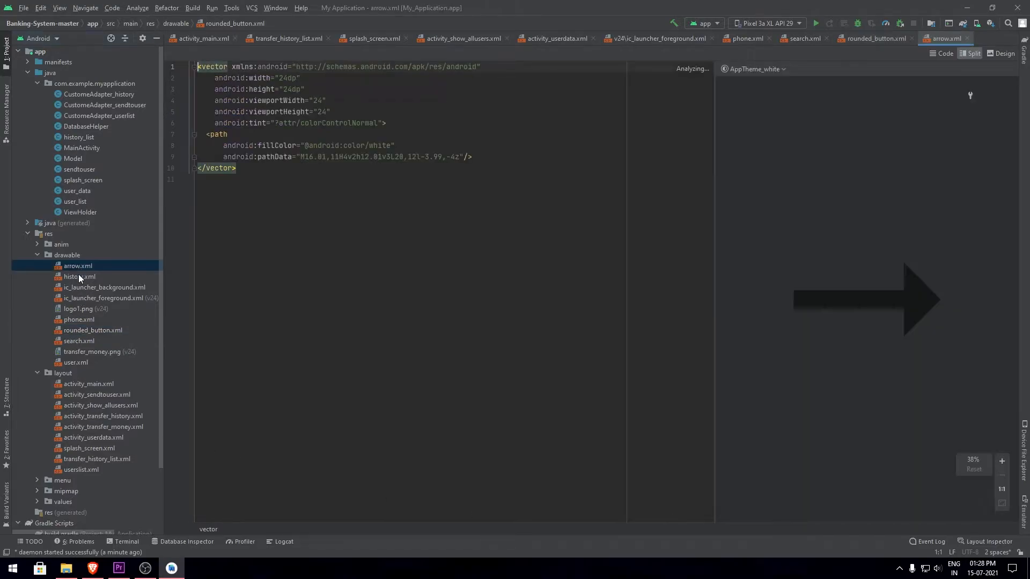
{"action": "left_click", "coordinate": [79, 277]}
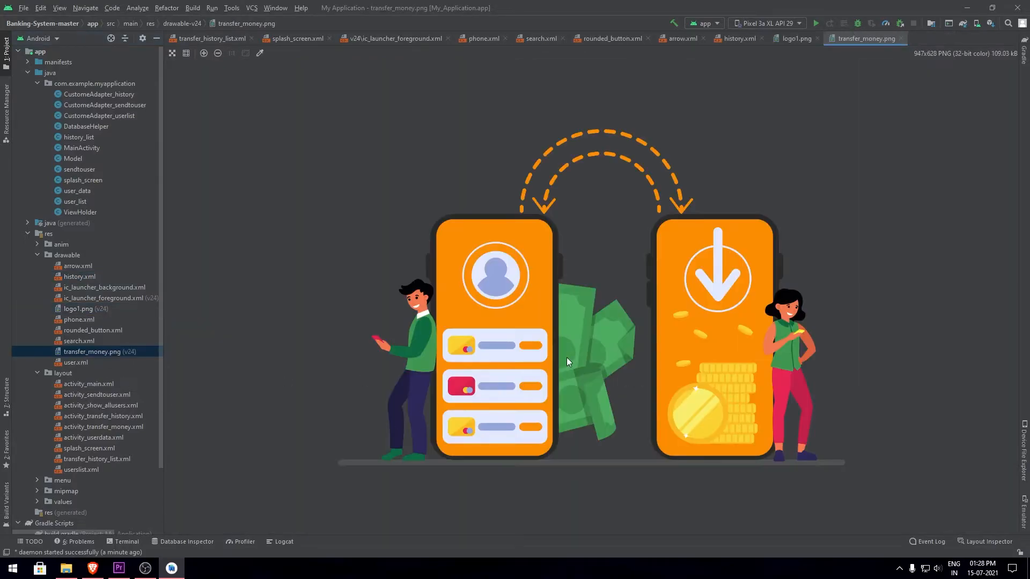
{"action": "mouse_move", "coordinate": [174, 387]}
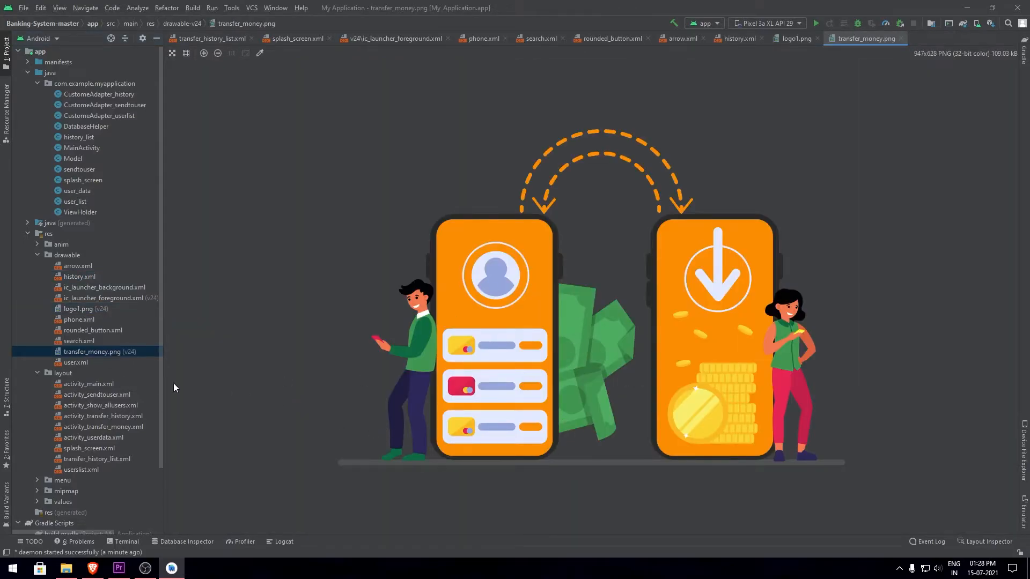
{"action": "scroll", "scroll_direction": "down", "scroll_amount": 3}
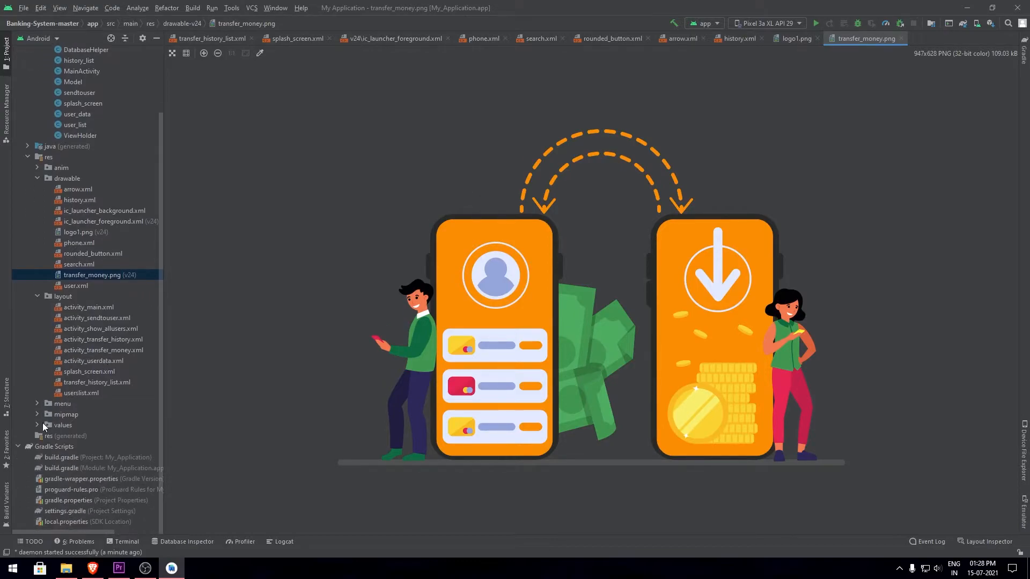
Expand res/values and open colors.xml, strings.xml and styles.xml
{"action": "left_click", "coordinate": [64, 425]}
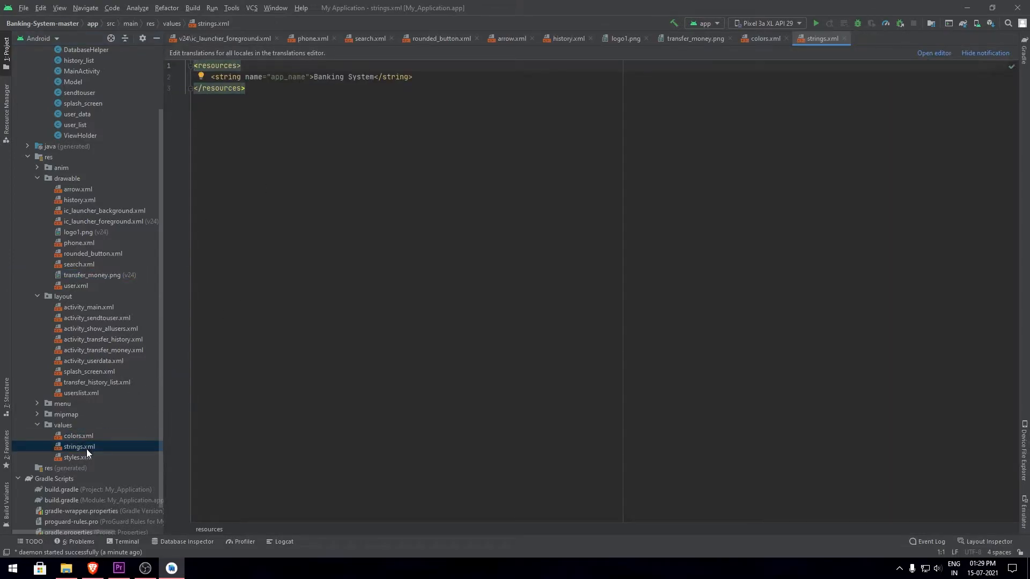
{"action": "double_click", "coordinate": [77, 457]}
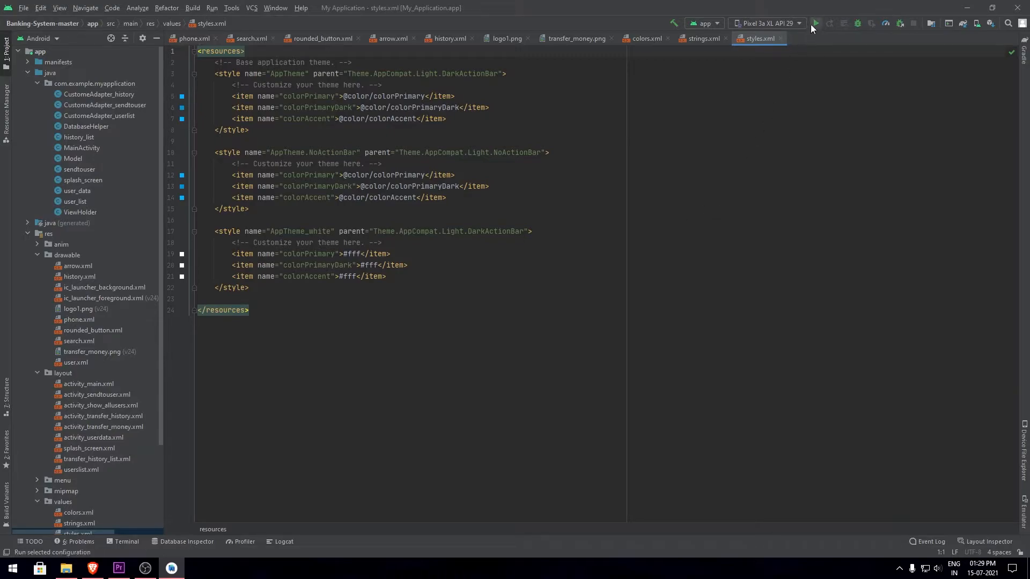
Run the app in the emulator, list all users, and view Lissin's User Details
{"action": "left_click", "coordinate": [815, 23]}
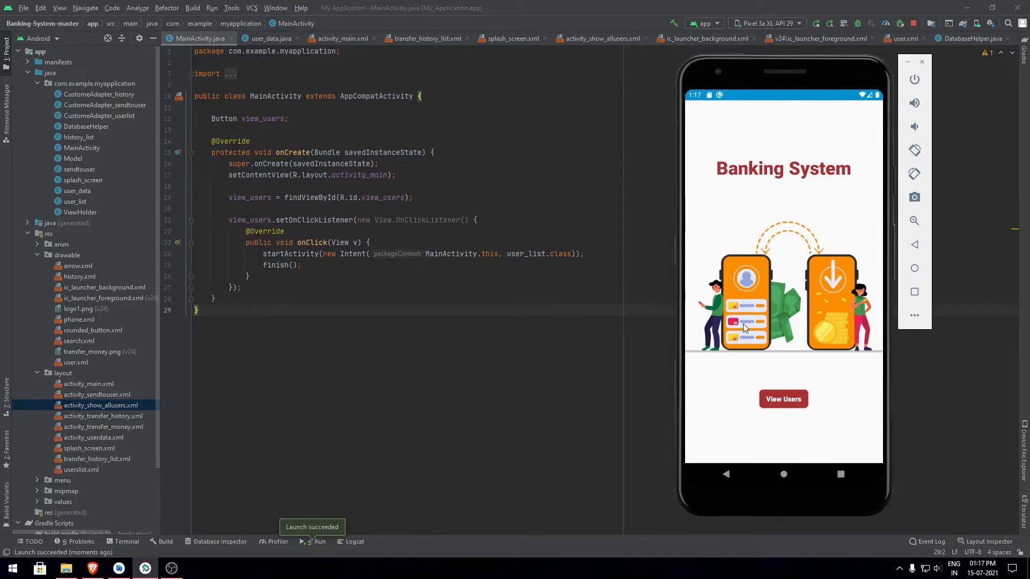
{"action": "mouse_move", "coordinate": [781, 406]}
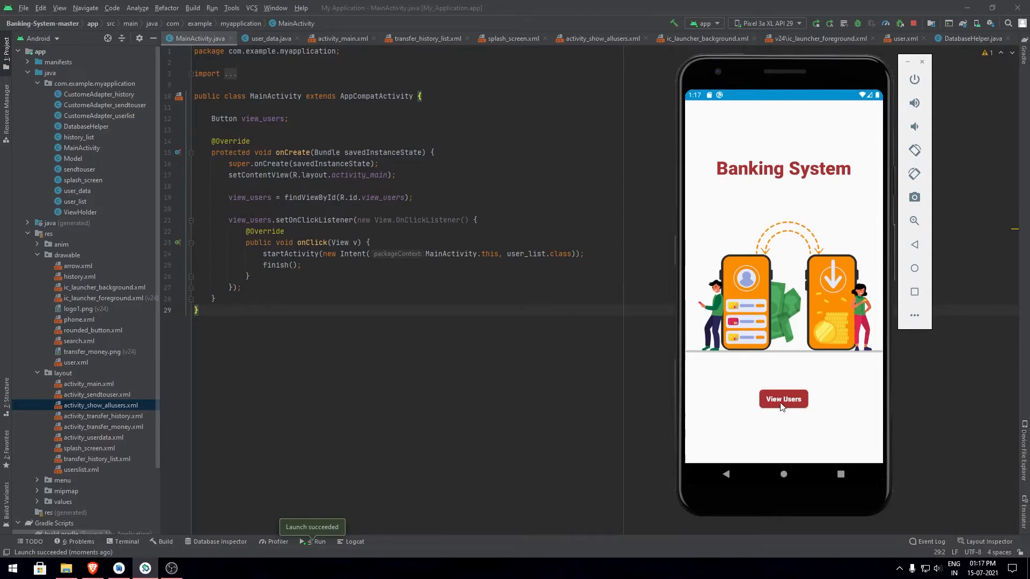
{"action": "left_click", "coordinate": [782, 398]}
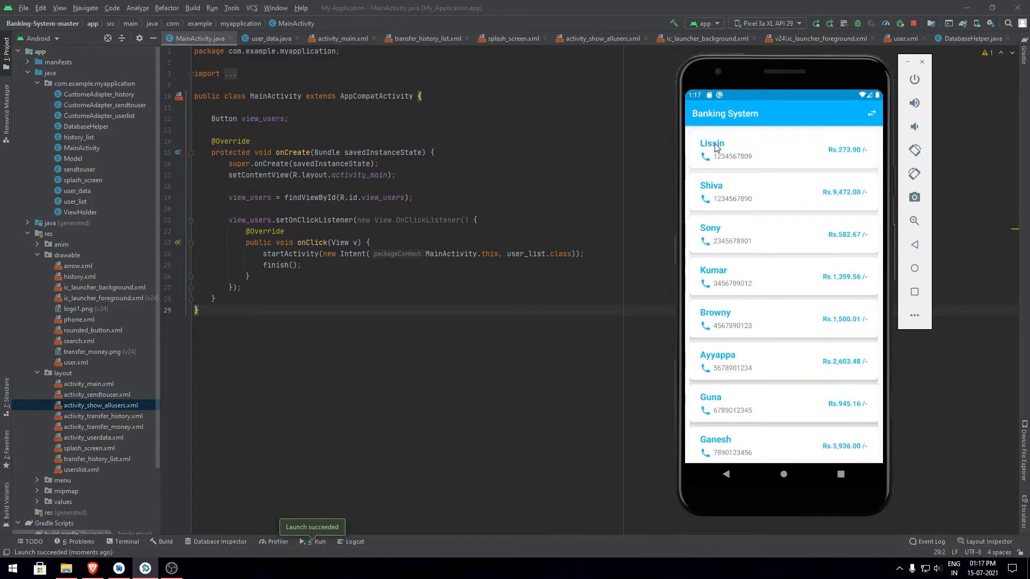
{"action": "mouse_move", "coordinate": [837, 139]}
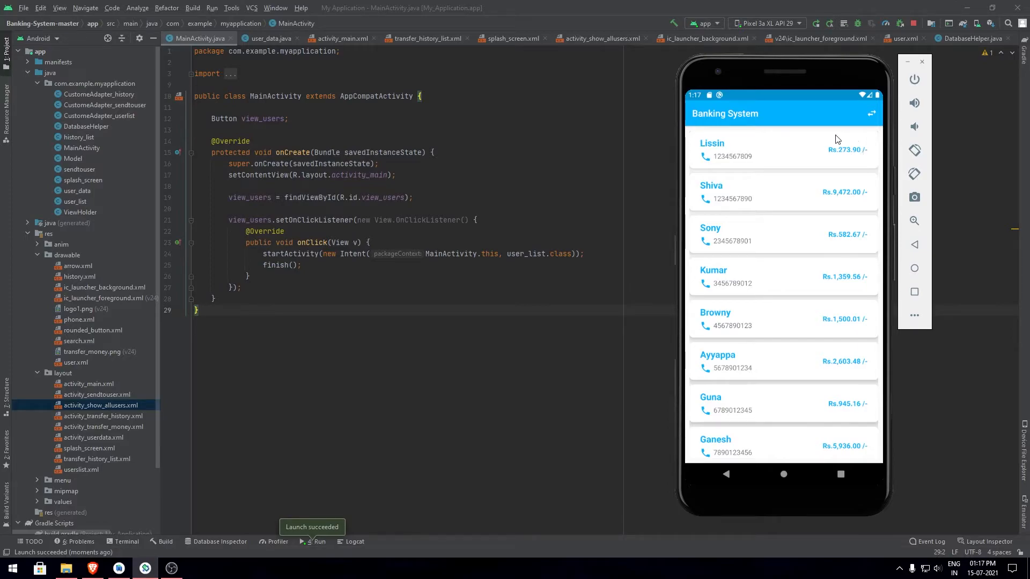
{"action": "mouse_move", "coordinate": [723, 168]}
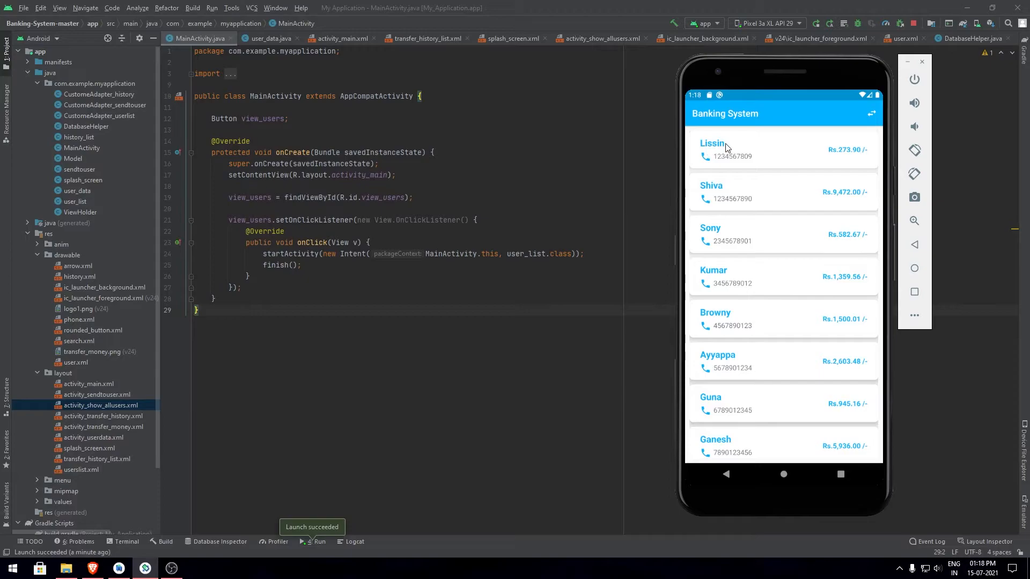
{"action": "left_click", "coordinate": [724, 149]}
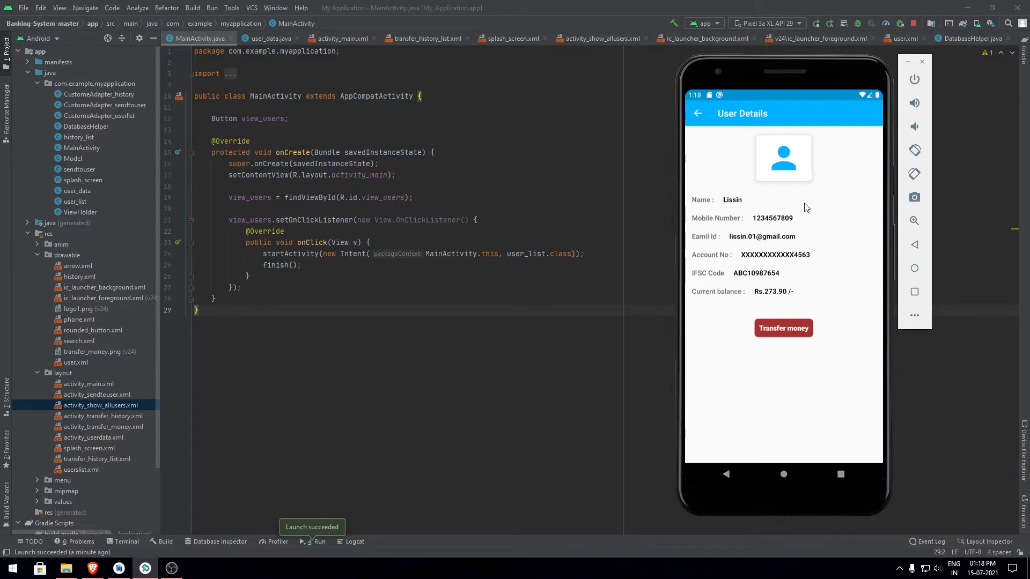
{"action": "mouse_move", "coordinate": [797, 238]}
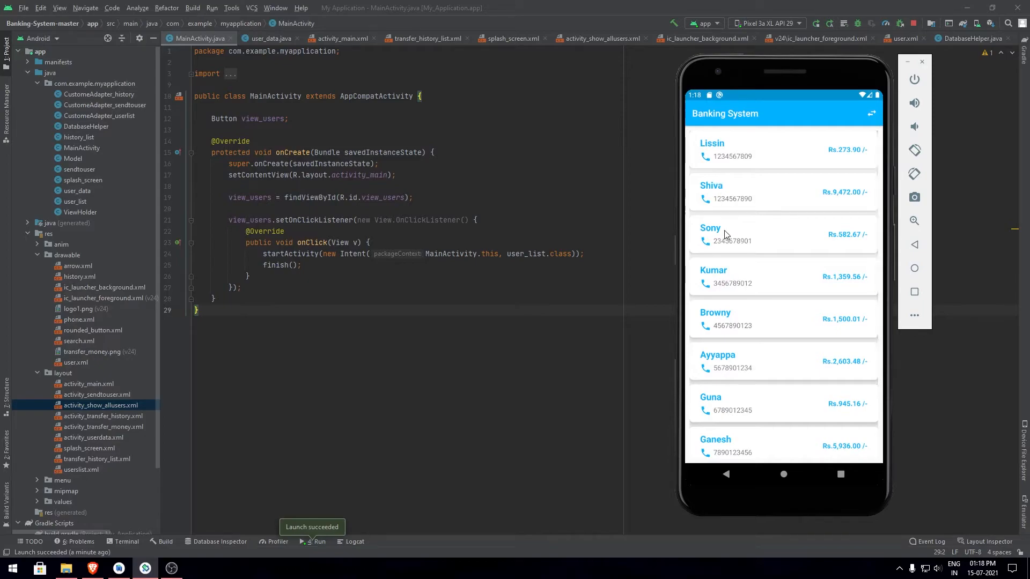
{"action": "left_click", "coordinate": [755, 234]}
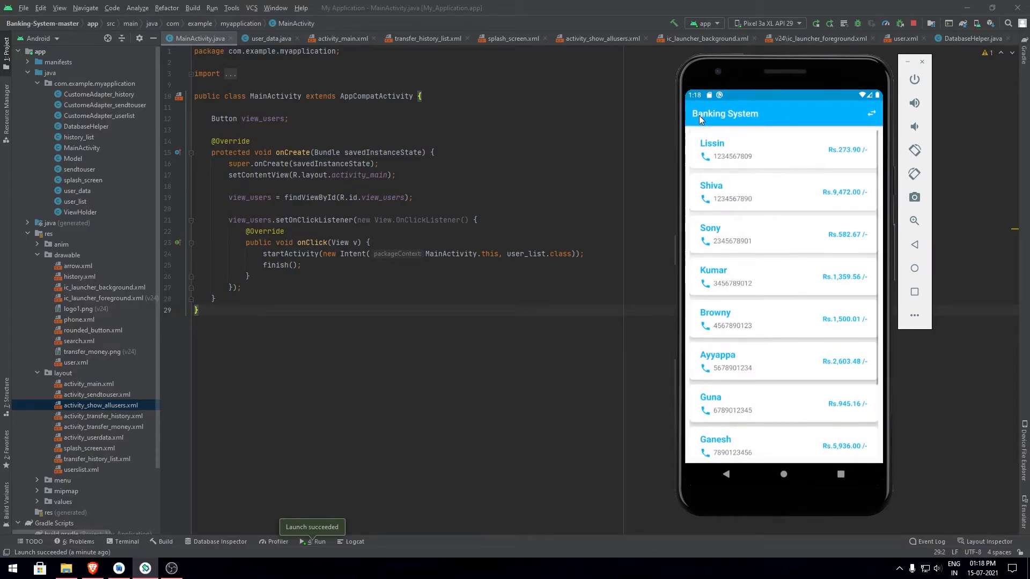
{"action": "mouse_move", "coordinate": [775, 189]}
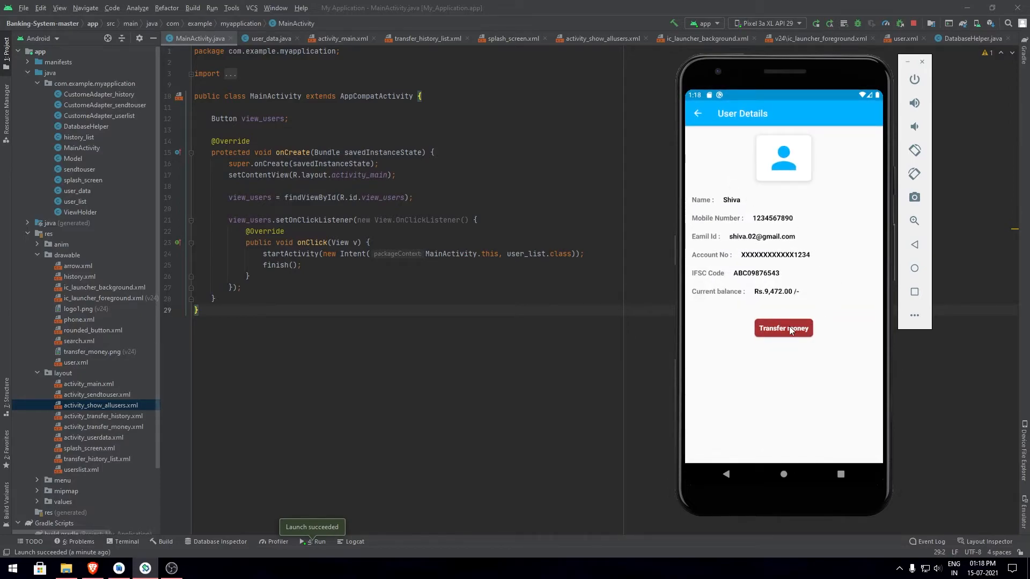
Start a Rs.500 transfer from Shiva, then cancel it with YES
{"action": "left_click", "coordinate": [783, 328]}
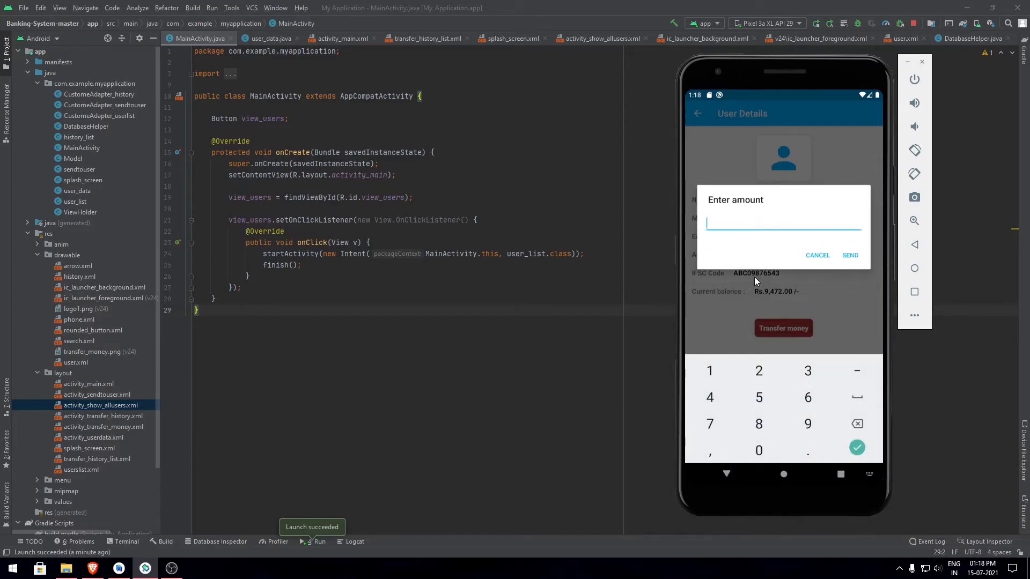
{"action": "type", "text": "500"}
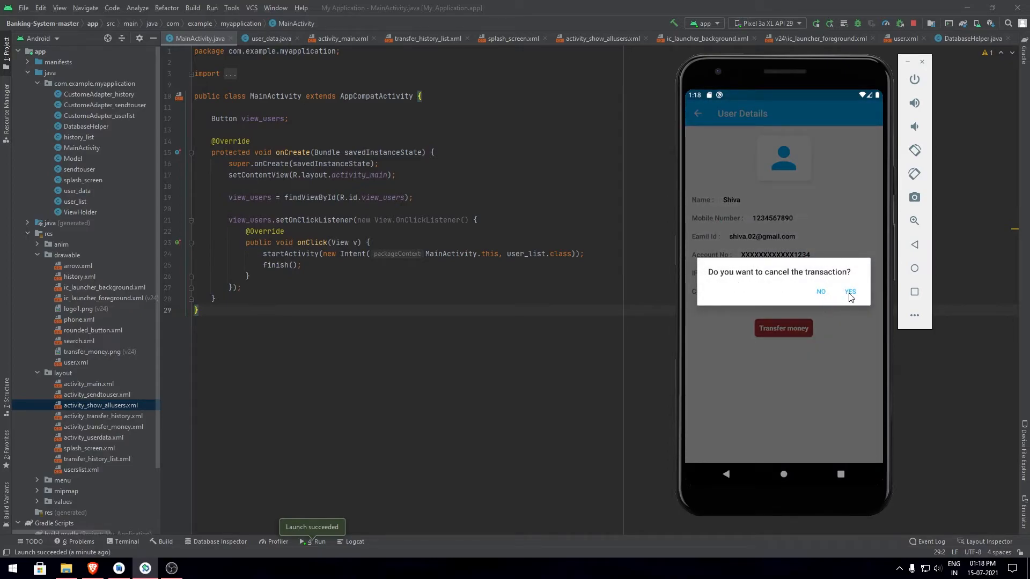
{"action": "left_click", "coordinate": [850, 292]}
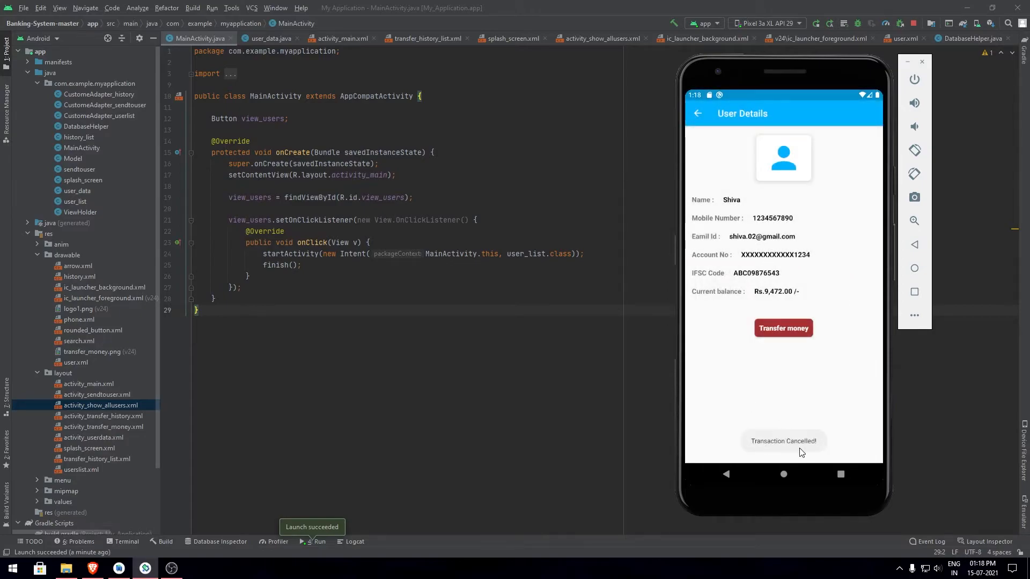
Enter 500 in a new transfer from Shiva and send it
{"action": "left_click", "coordinate": [783, 327]}
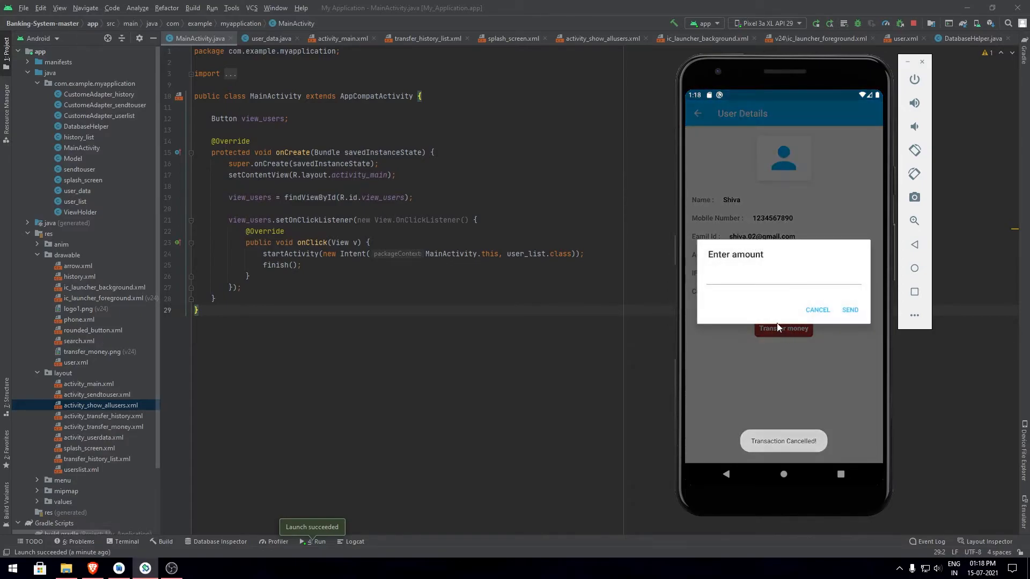
{"action": "type", "text": "500"}
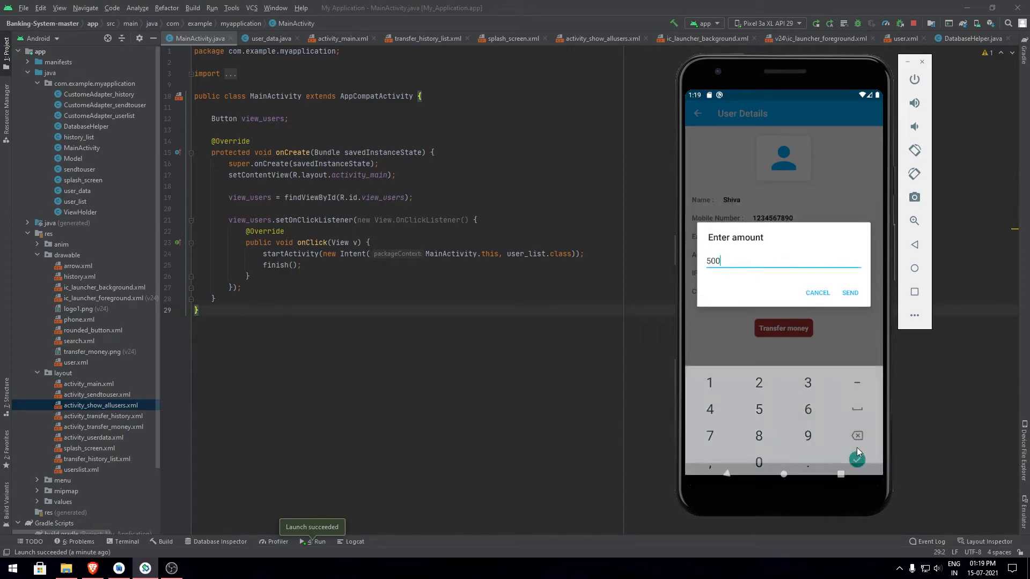
{"action": "left_click", "coordinate": [849, 293]}
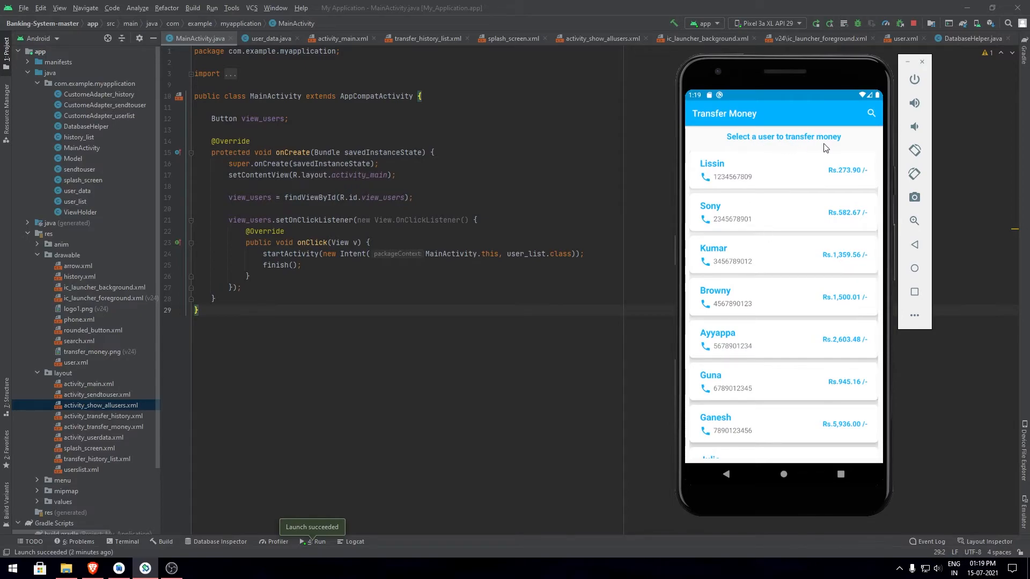
{"action": "mouse_move", "coordinate": [782, 243]}
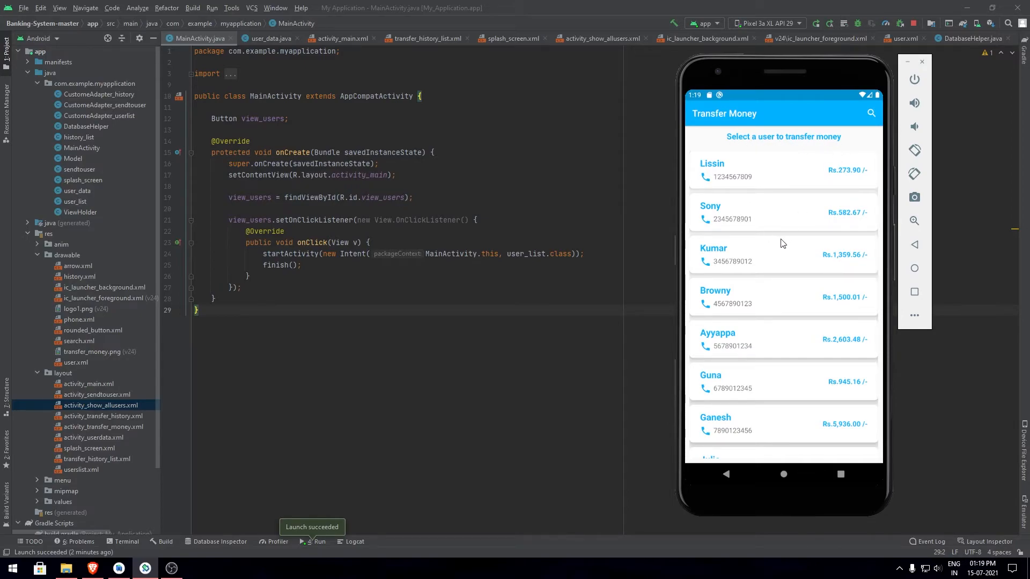
Pick Sony from the recipient list to complete the Rs.500 transfer
{"action": "scroll", "scroll_direction": "down", "scroll_amount": 3}
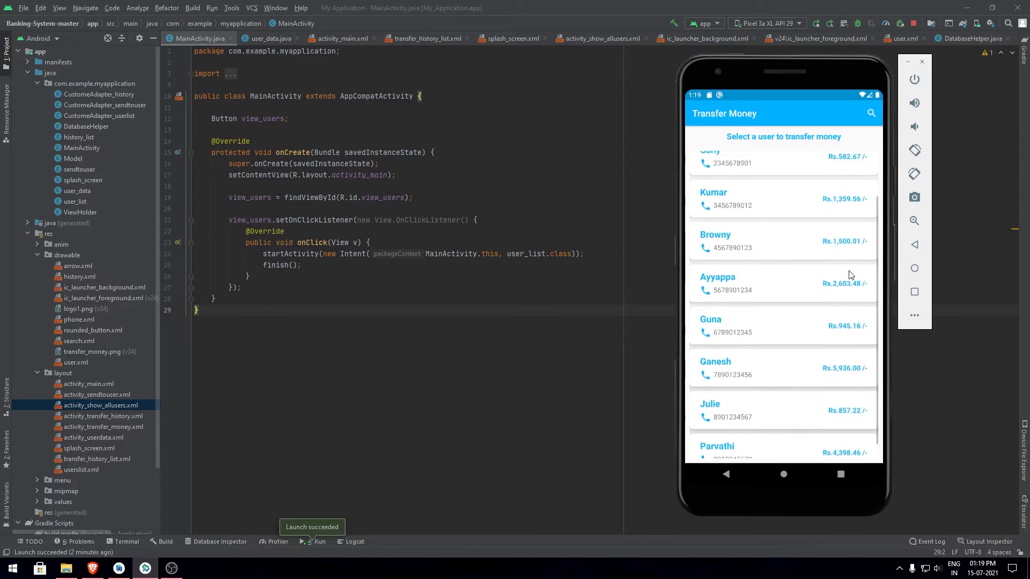
{"action": "scroll", "scroll_direction": "up", "scroll_amount": 3}
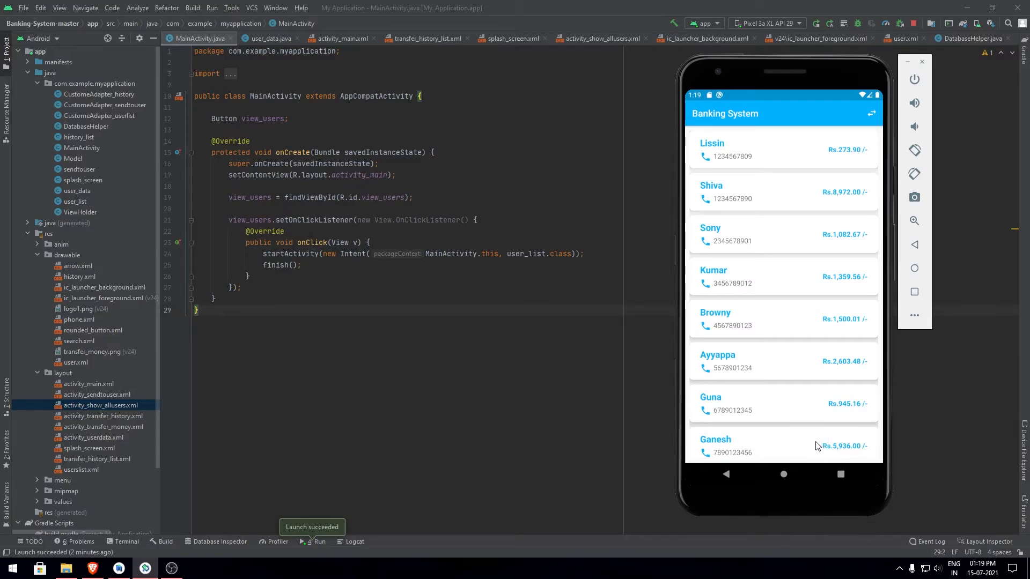
{"action": "mouse_move", "coordinate": [847, 243]}
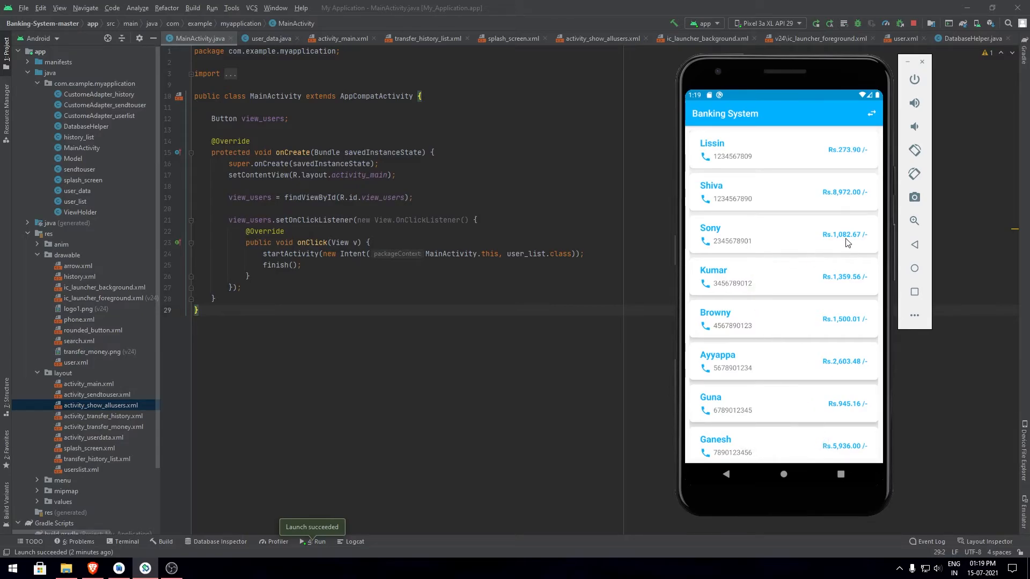
{"action": "mouse_move", "coordinate": [851, 248]}
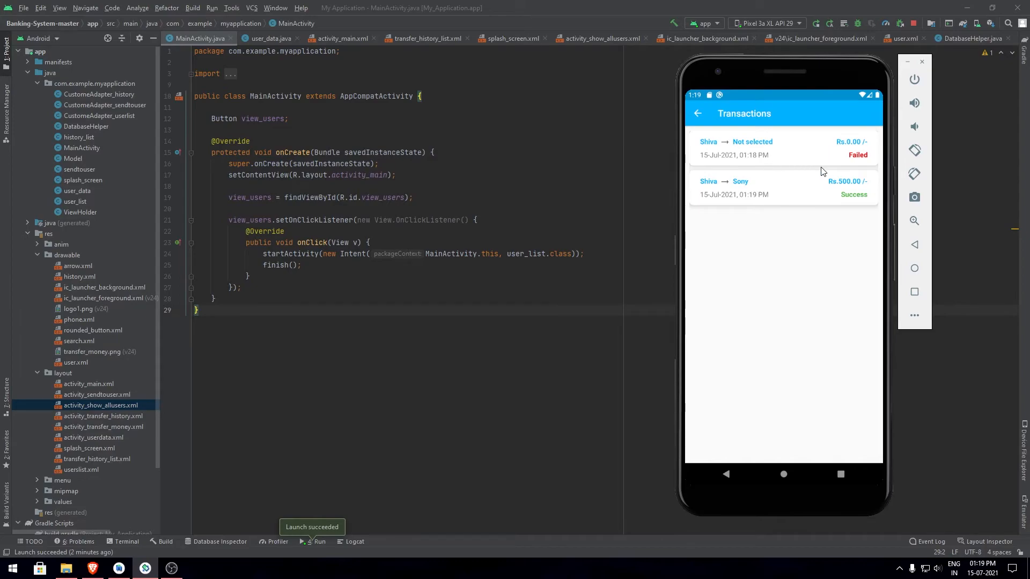
{"action": "mouse_move", "coordinate": [722, 188]}
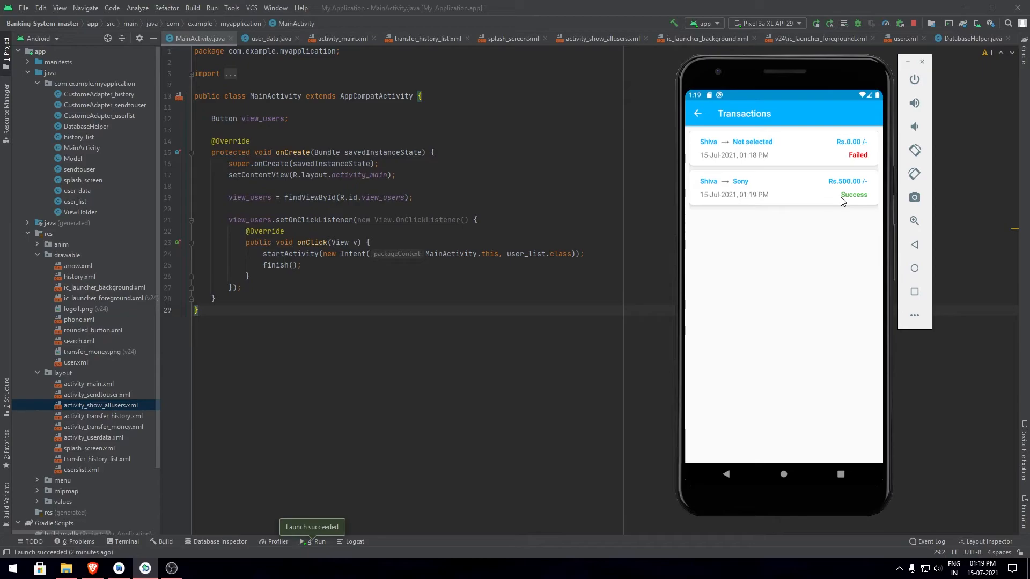
{"action": "mouse_move", "coordinate": [699, 193]}
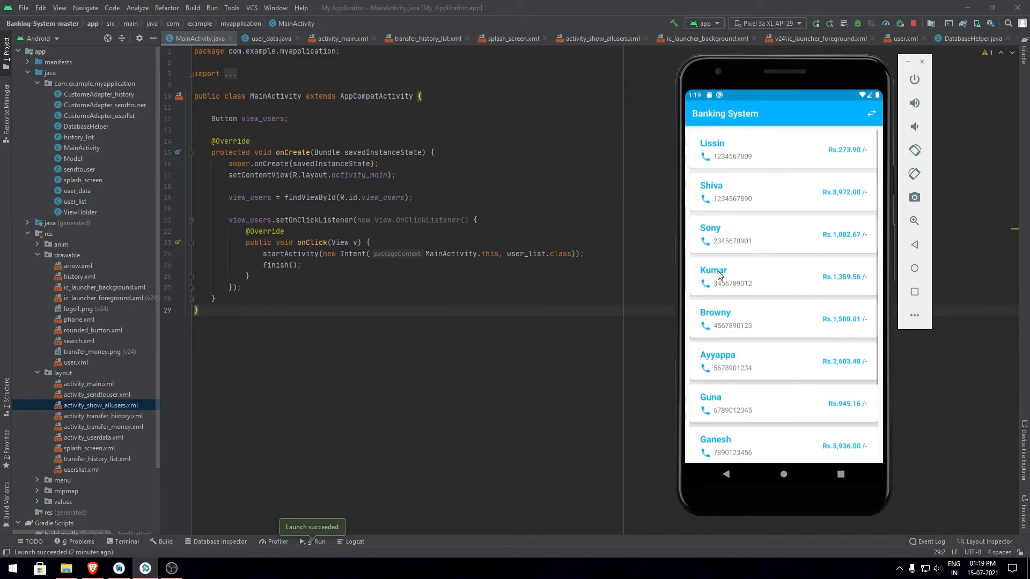
{"action": "mouse_move", "coordinate": [740, 307]}
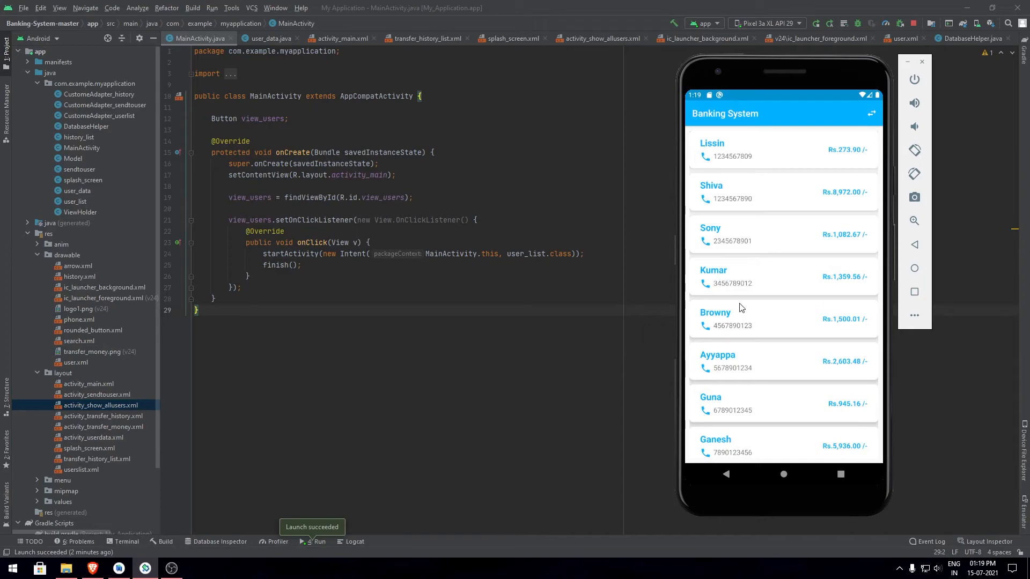
Open Lissin's details and enter Rs.50 in a new transfer to Guna
{"action": "scroll", "scroll_direction": "down", "scroll_amount": 3}
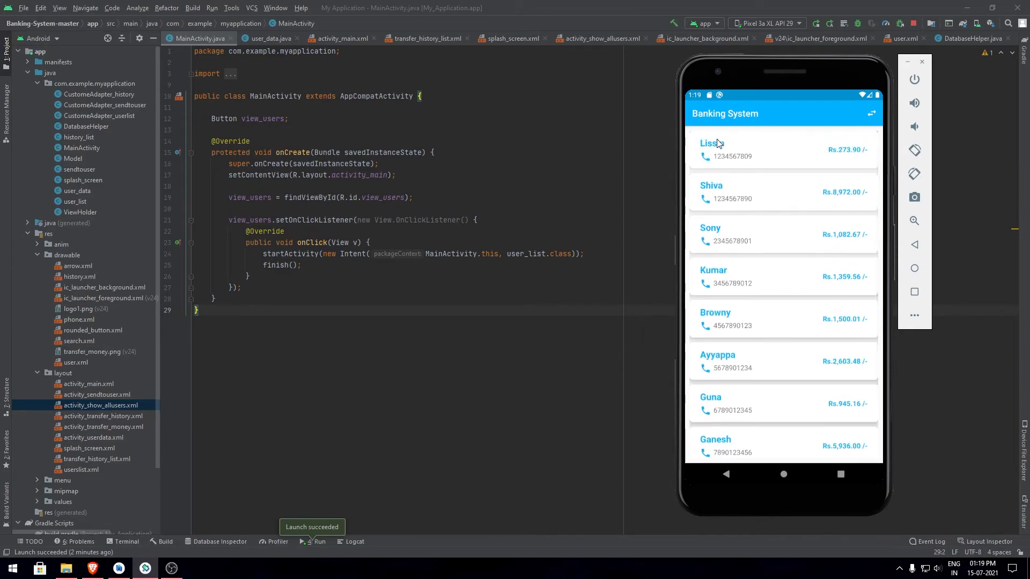
{"action": "left_click", "coordinate": [710, 149]}
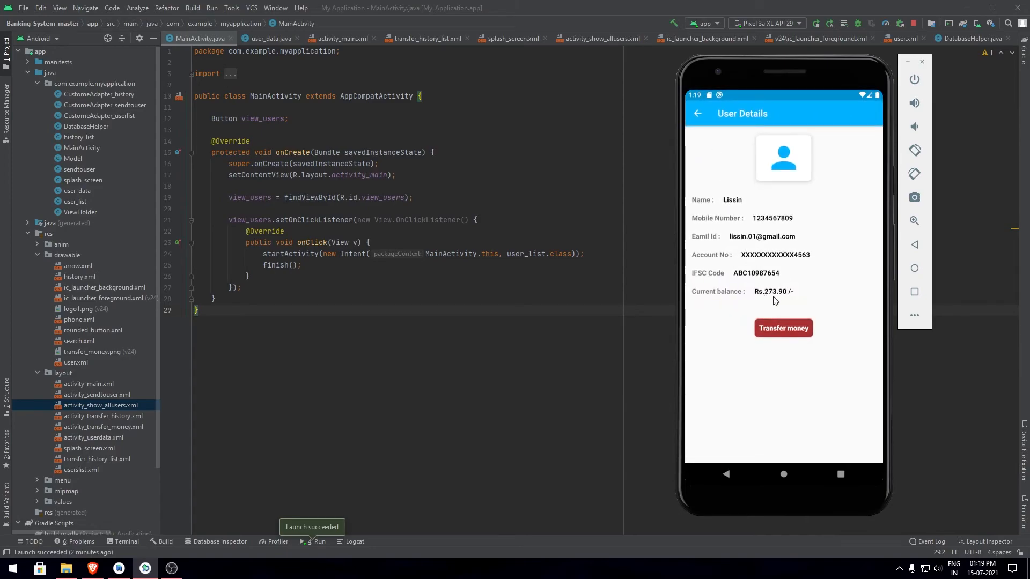
{"action": "left_click", "coordinate": [783, 328]}
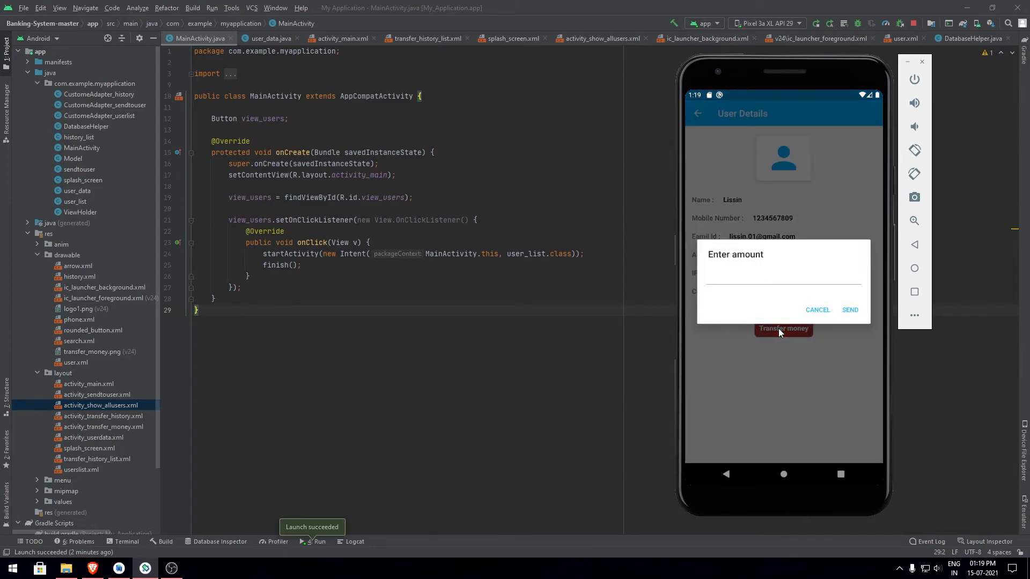
{"action": "type", "text": "5"}
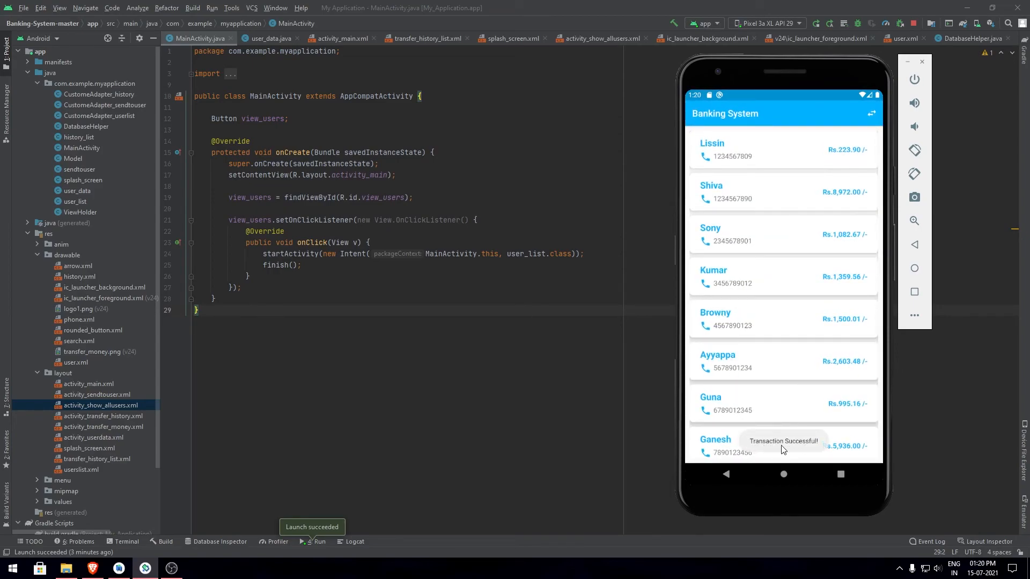
Open the Transactions history from the app bar's history icon
{"action": "left_click", "coordinate": [871, 114]}
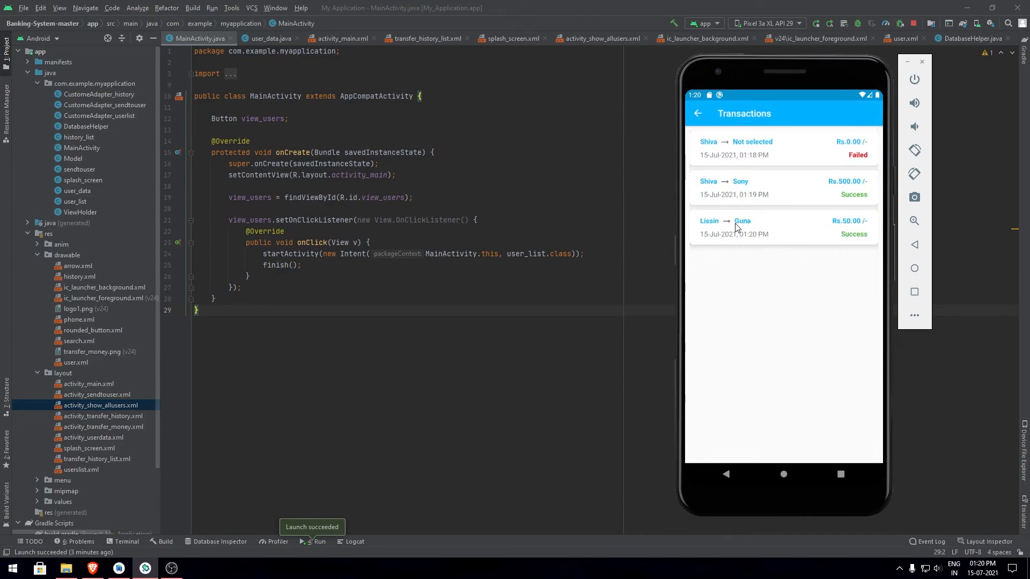
{"action": "mouse_move", "coordinate": [831, 333]}
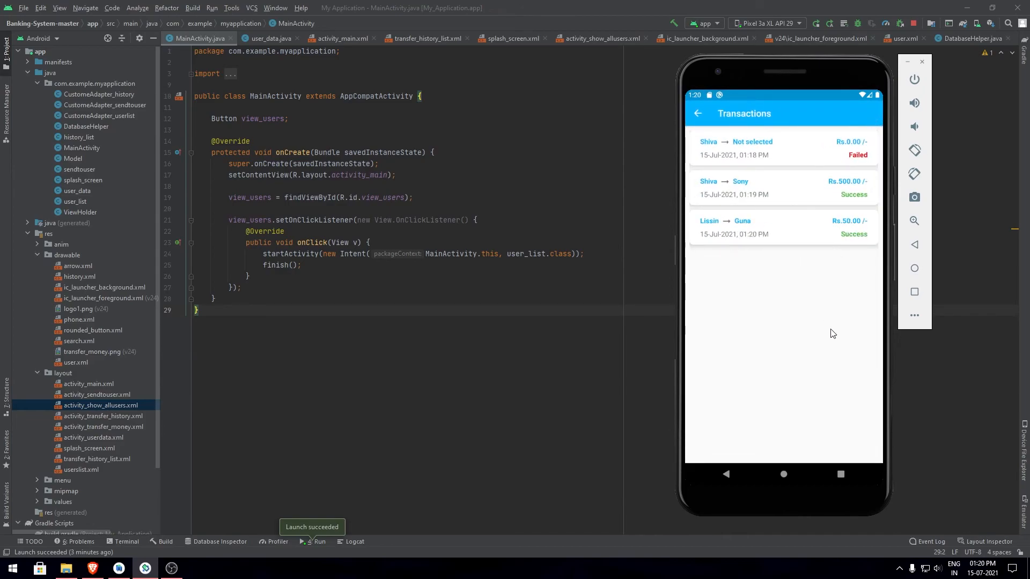